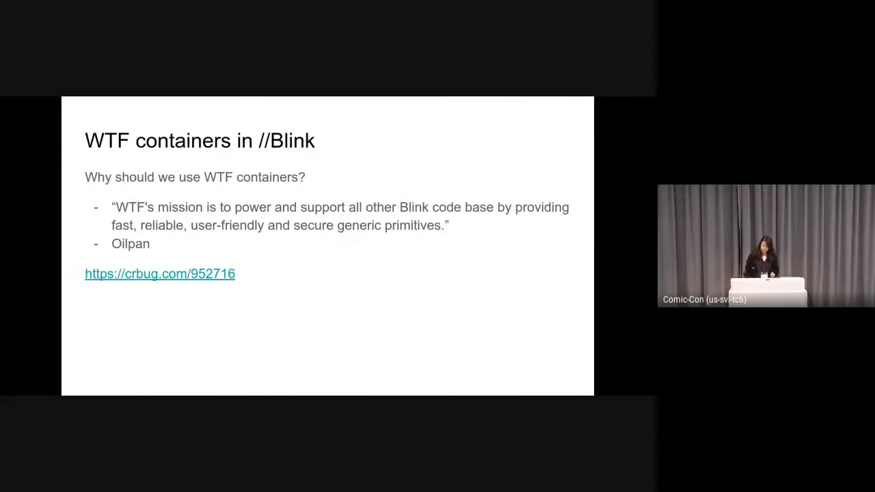
key(Right)
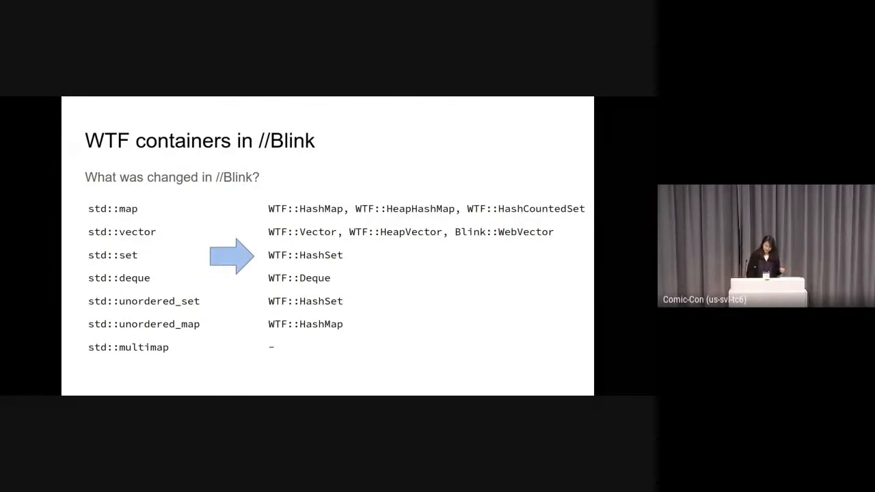
key(Right)
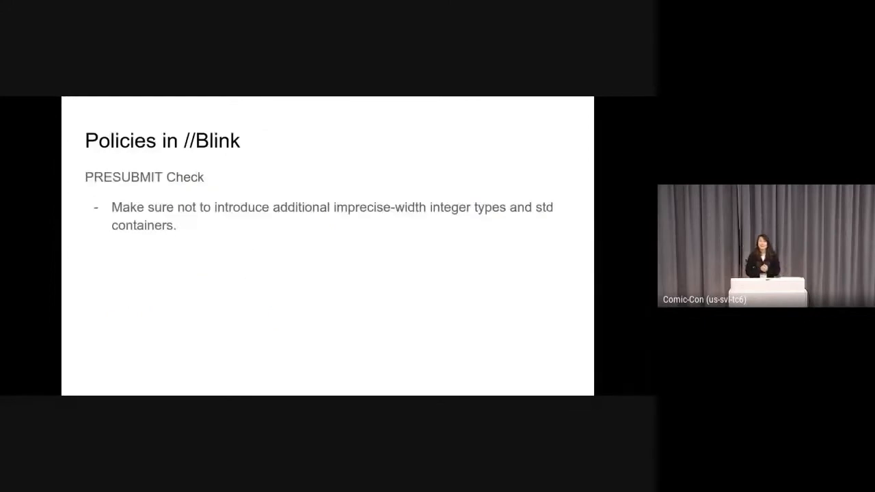